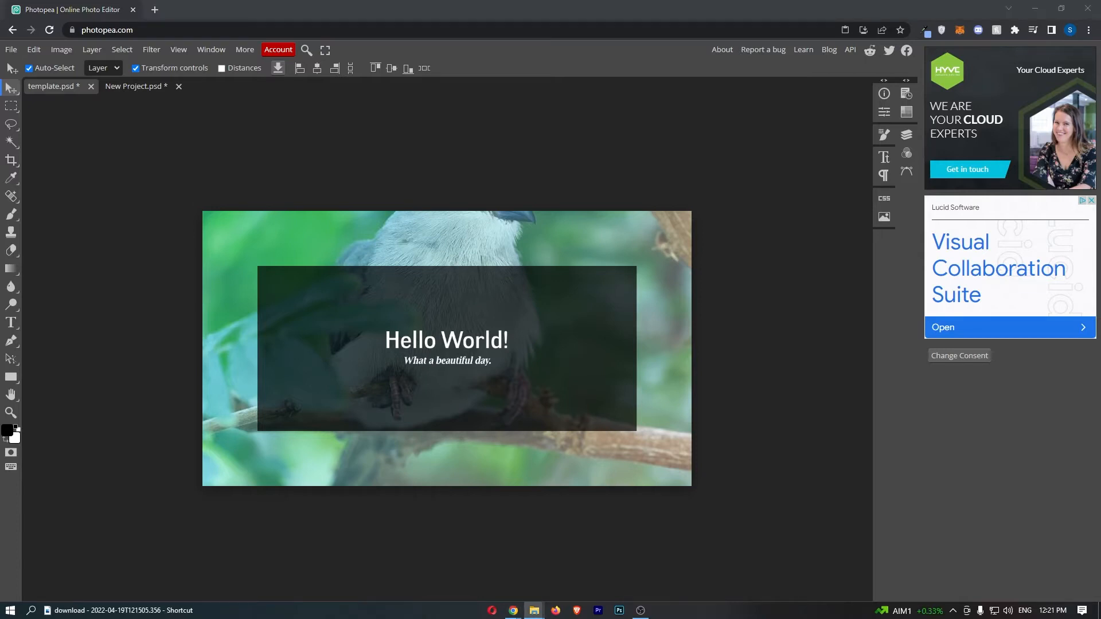
Place the chipmunk image into template.psd, left of the Hello World! headline
left_click(178, 86)
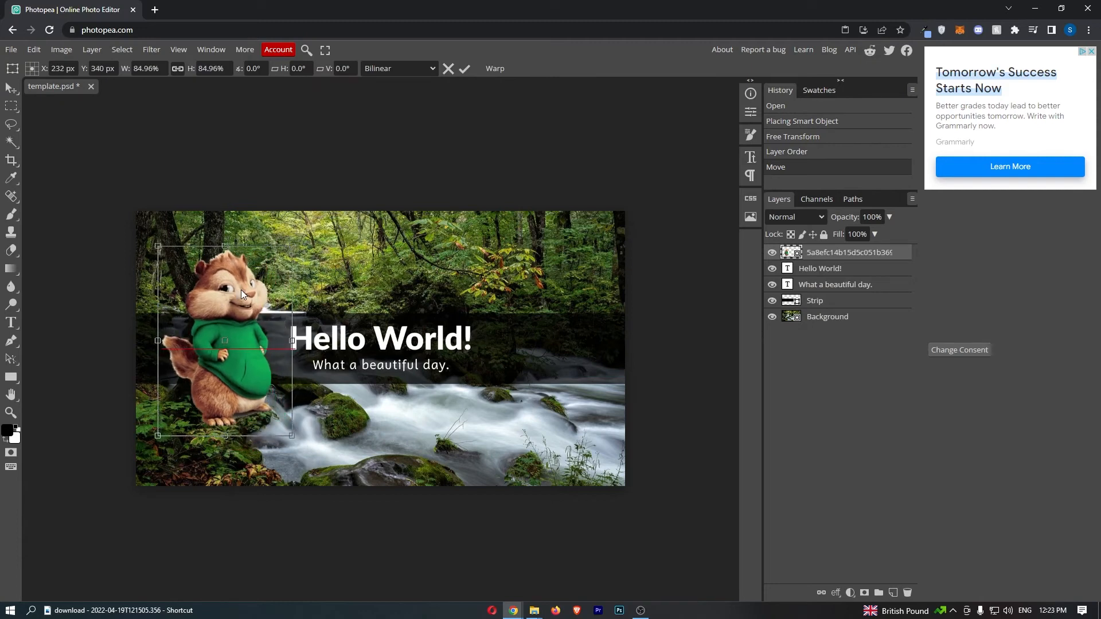
Commit the chipmunk's Free Transform resize and position beside the headline
left_click(464, 68)
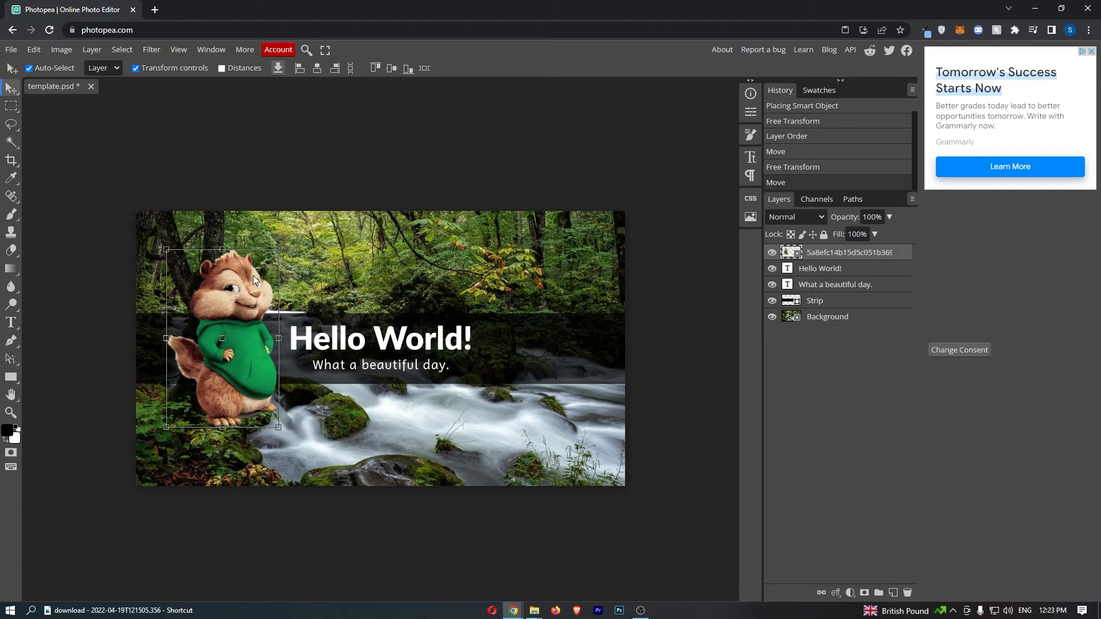
mouse_move(238, 296)
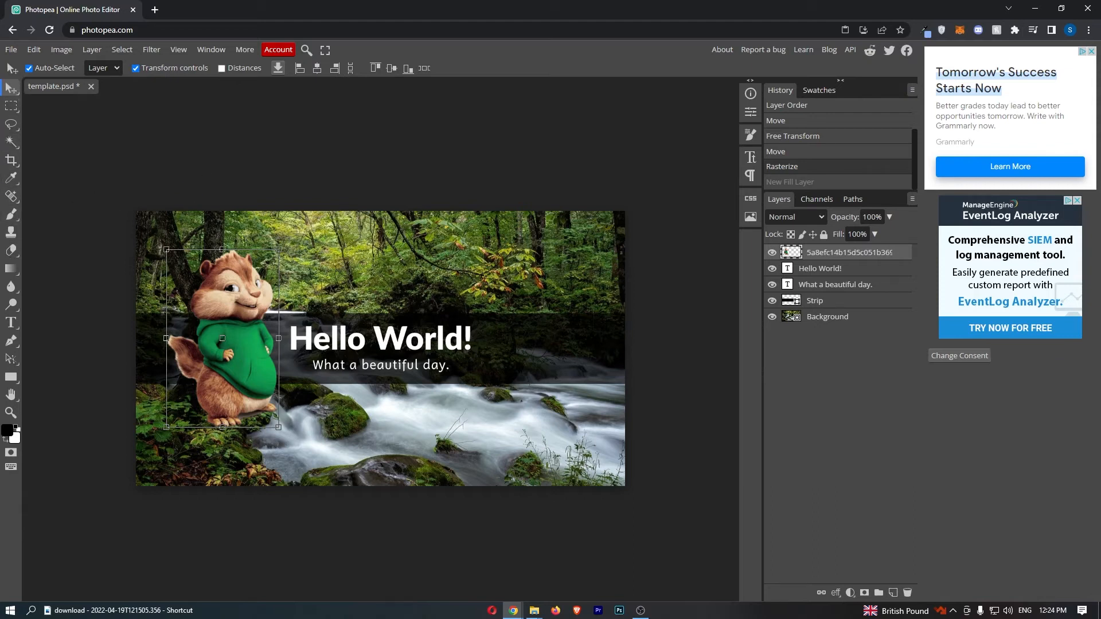
mouse_move(10, 378)
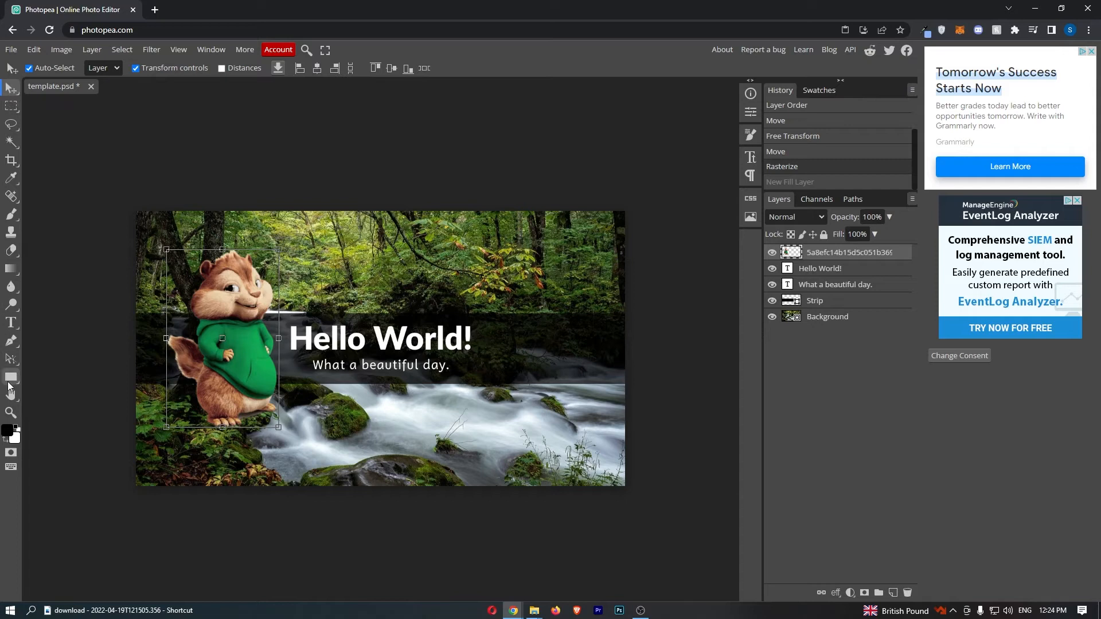
mouse_move(12, 125)
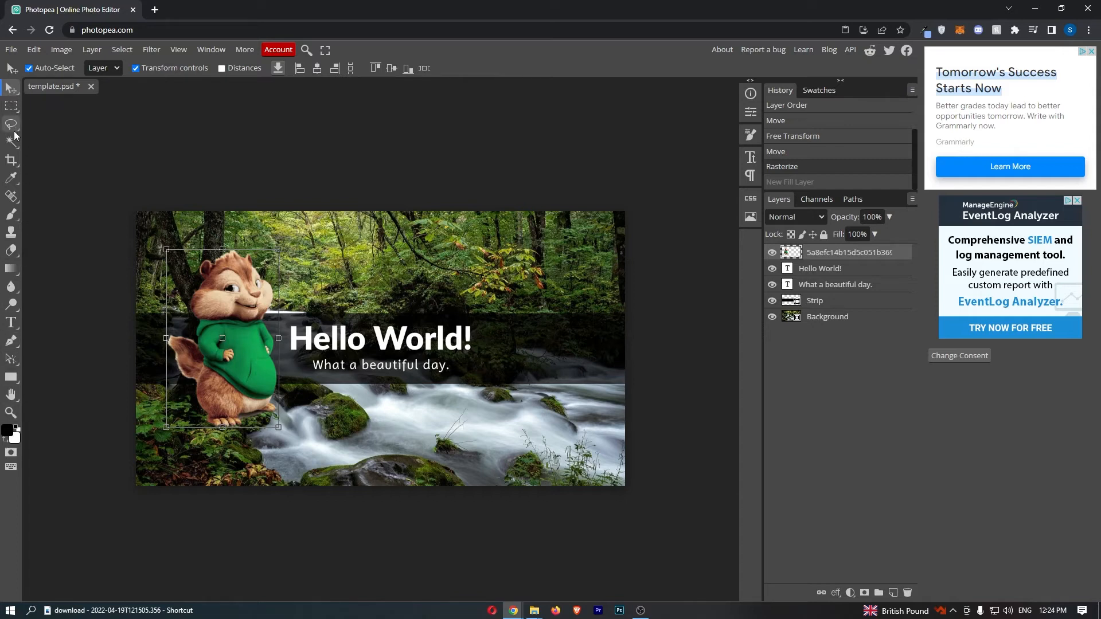
mouse_move(12, 143)
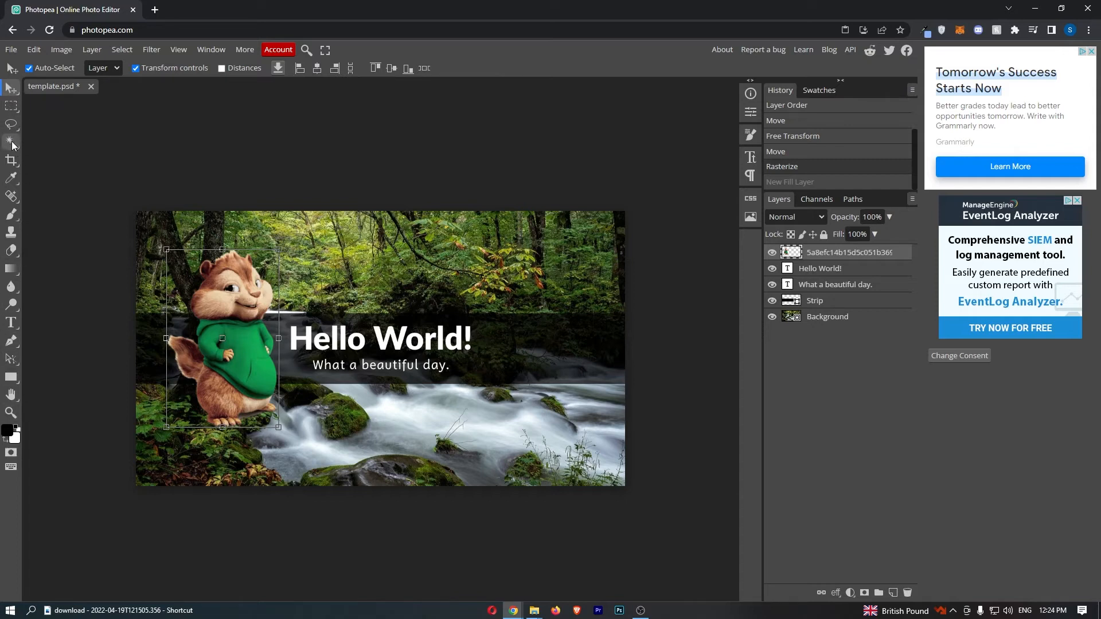
mouse_move(12, 144)
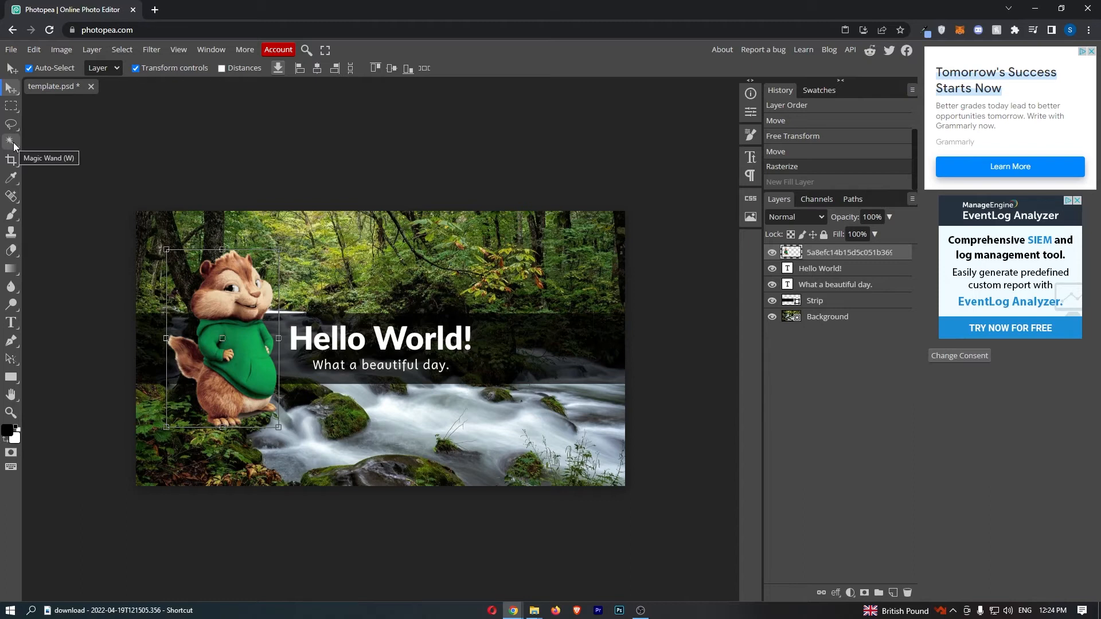
Choose the Quick Selection tool from the Magic Wand tool group
left_click(11, 143)
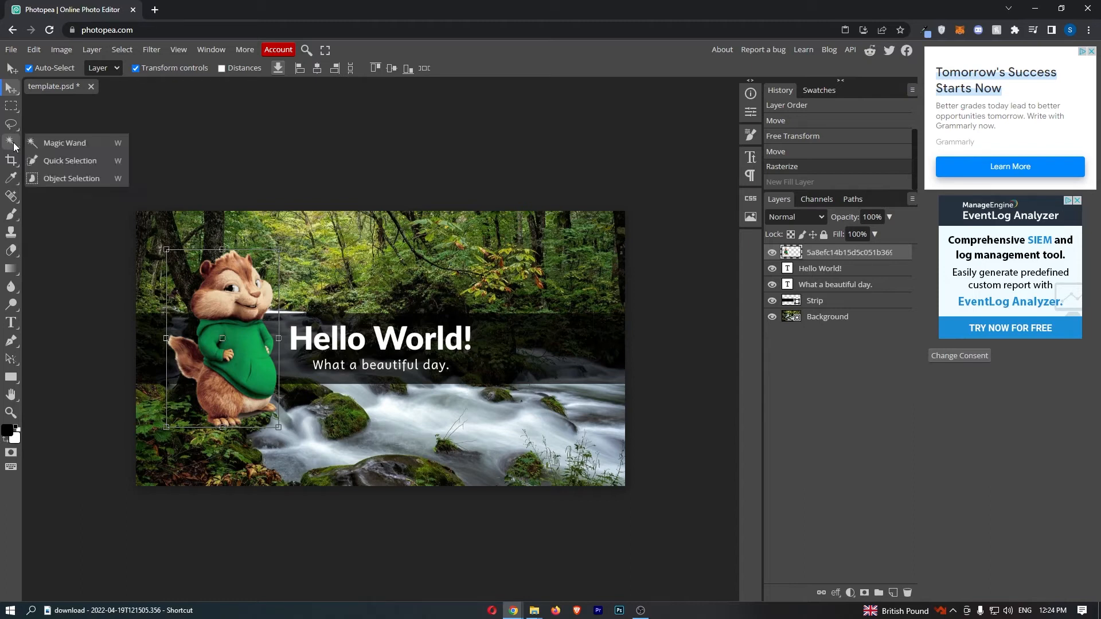
left_click(64, 143)
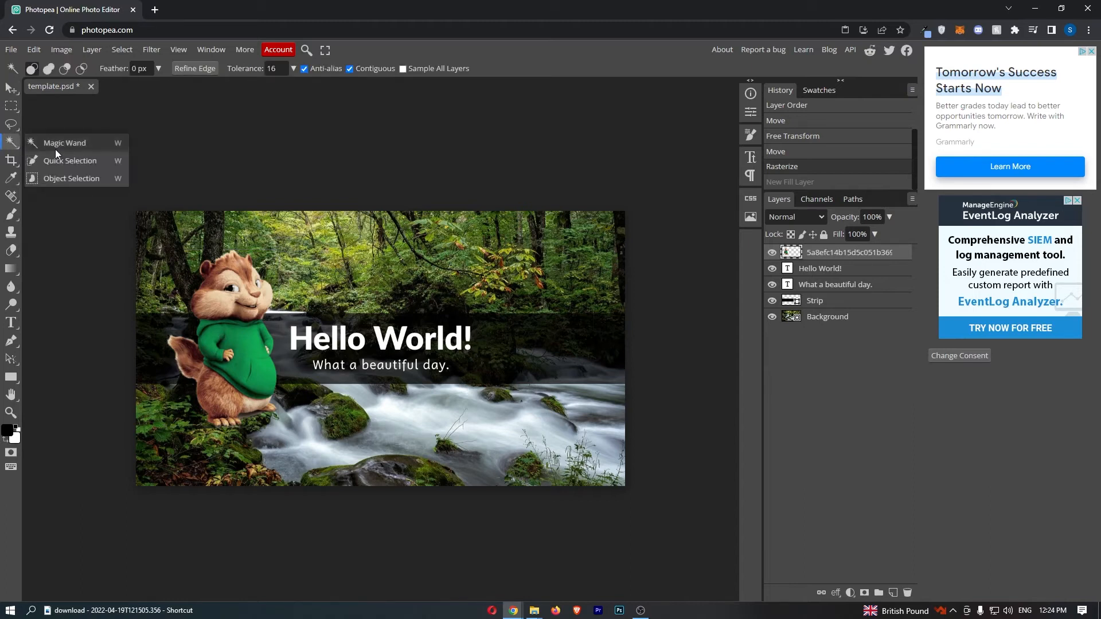
mouse_move(69, 159)
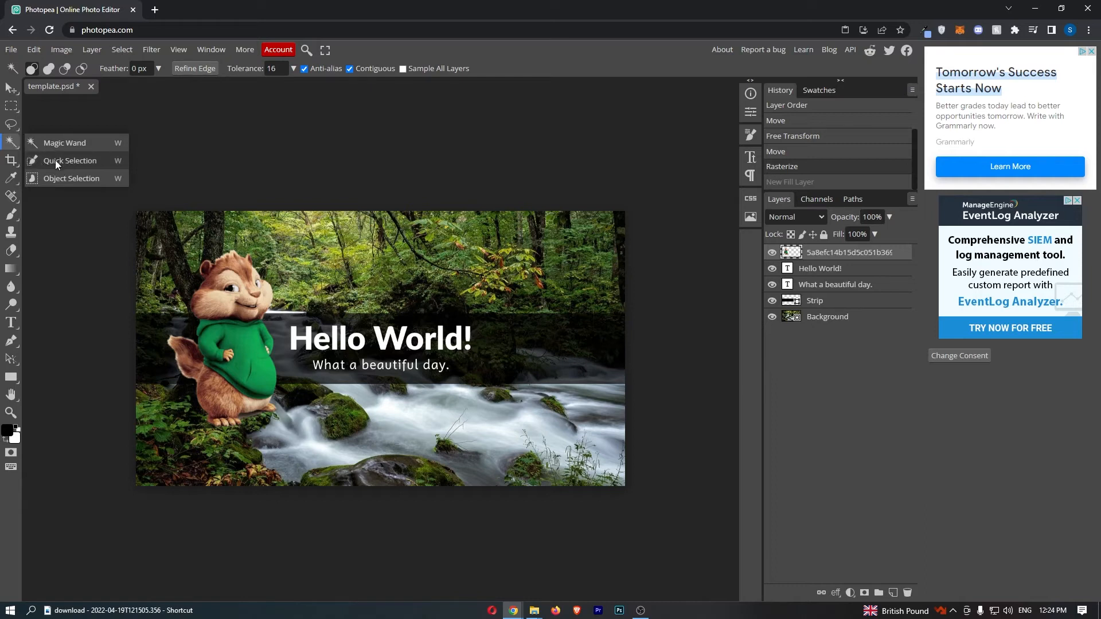
left_click(69, 160)
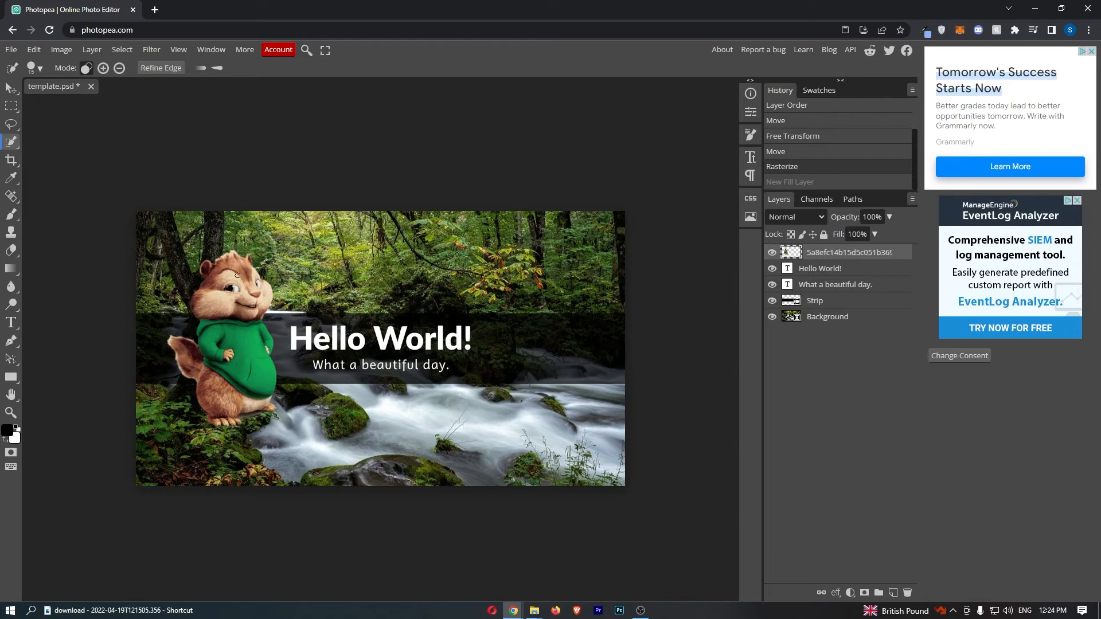
Brush Quick Selection over the chipmunk to outline the whole figure
left_click(232, 309)
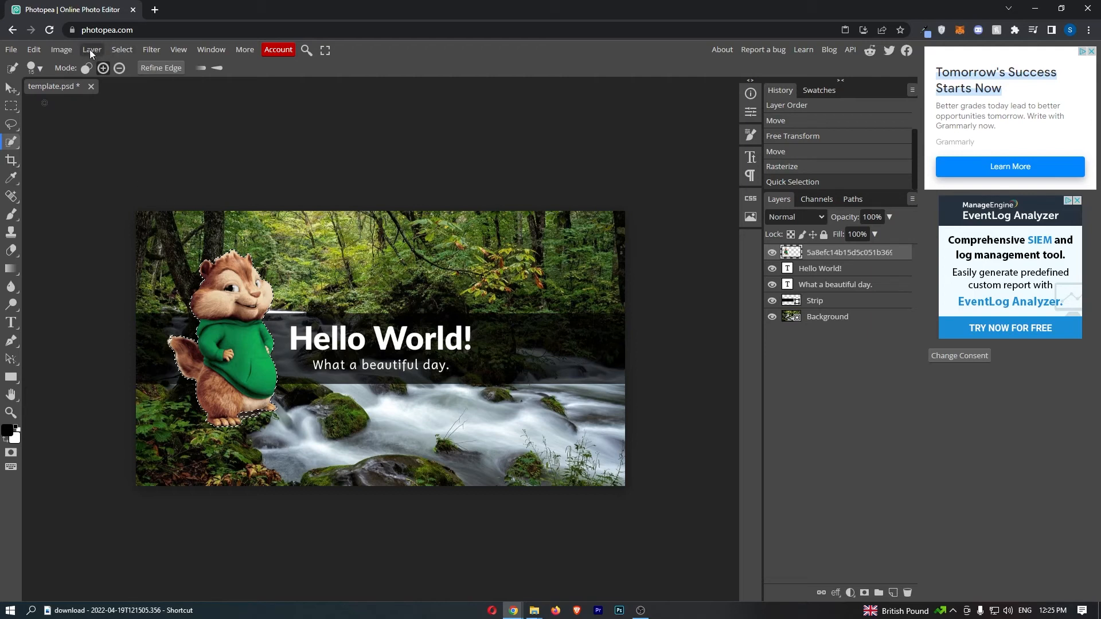
Add a Color Fill layer for the selection with colour ff0000
left_click(91, 50)
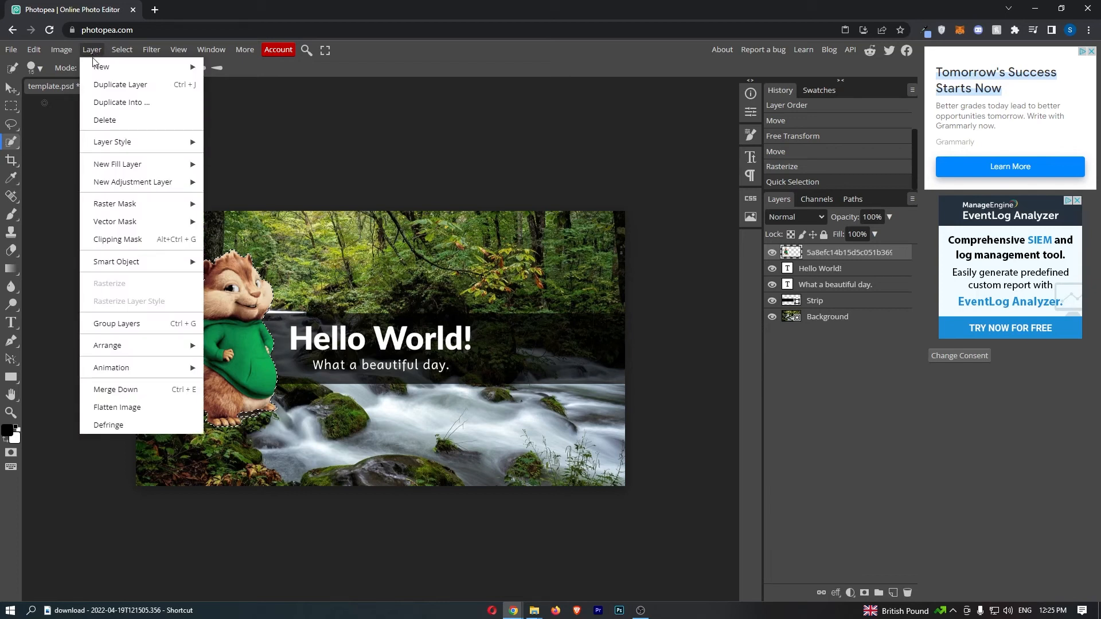
mouse_move(117, 164)
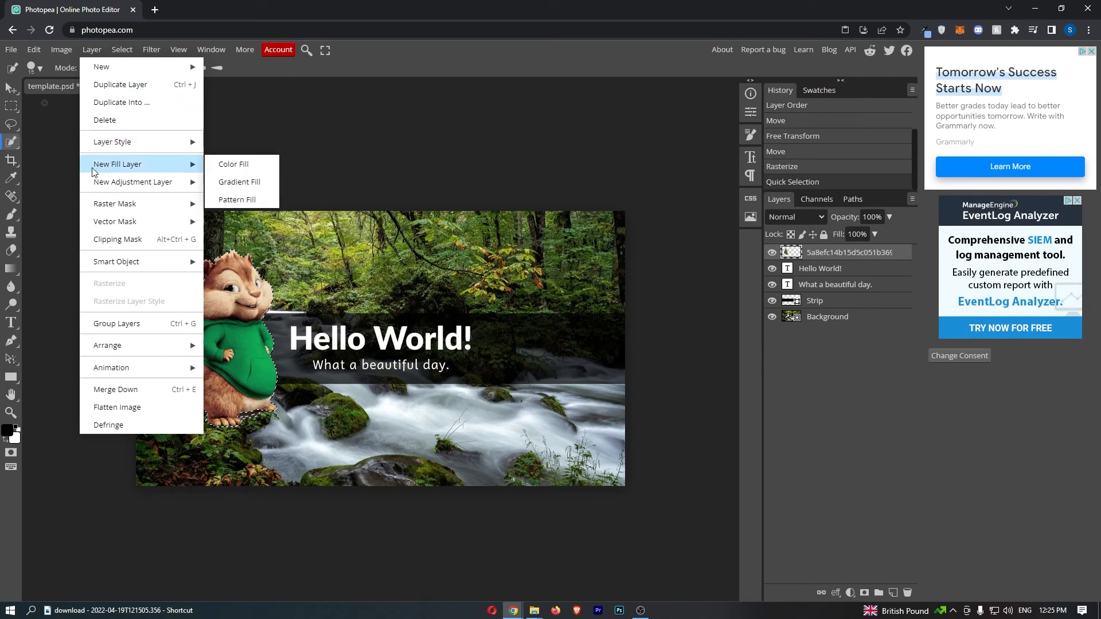
mouse_move(130, 171)
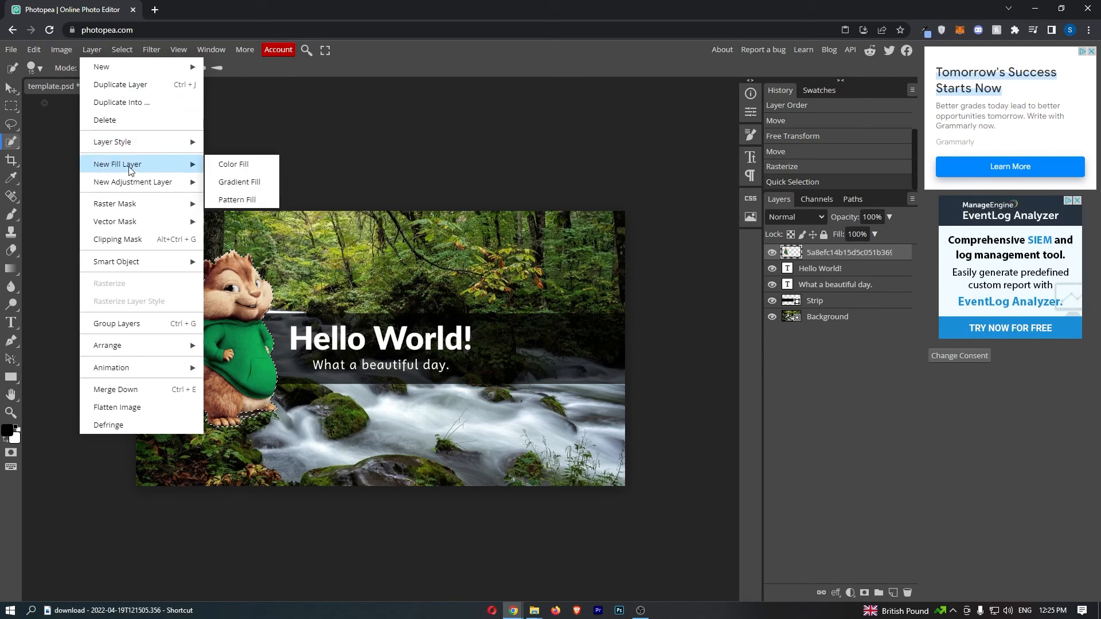
mouse_move(232, 163)
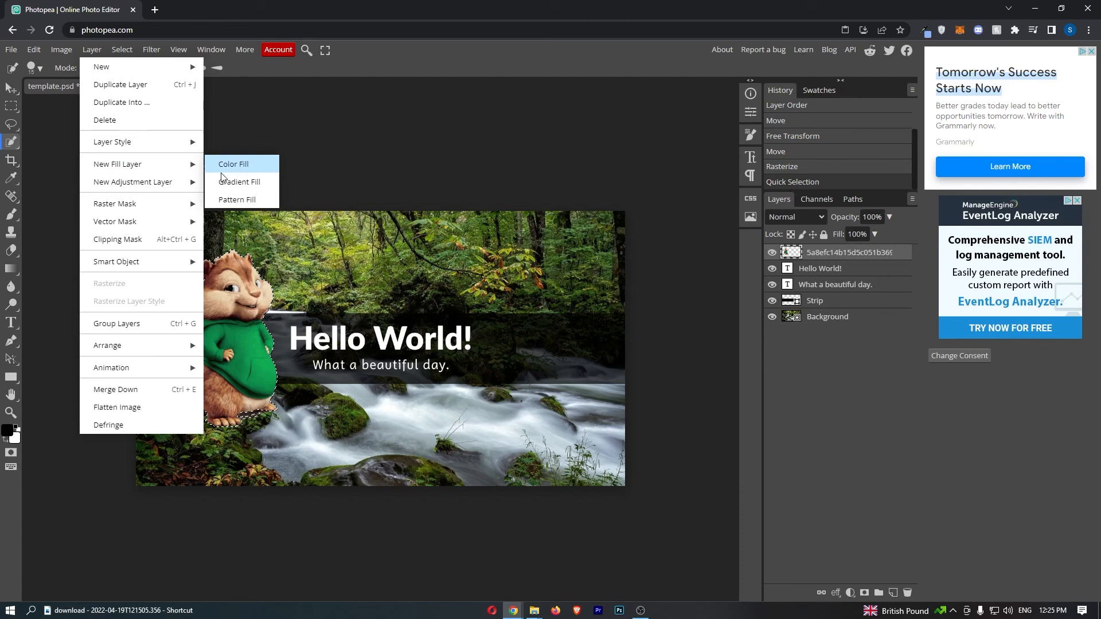
mouse_move(242, 200)
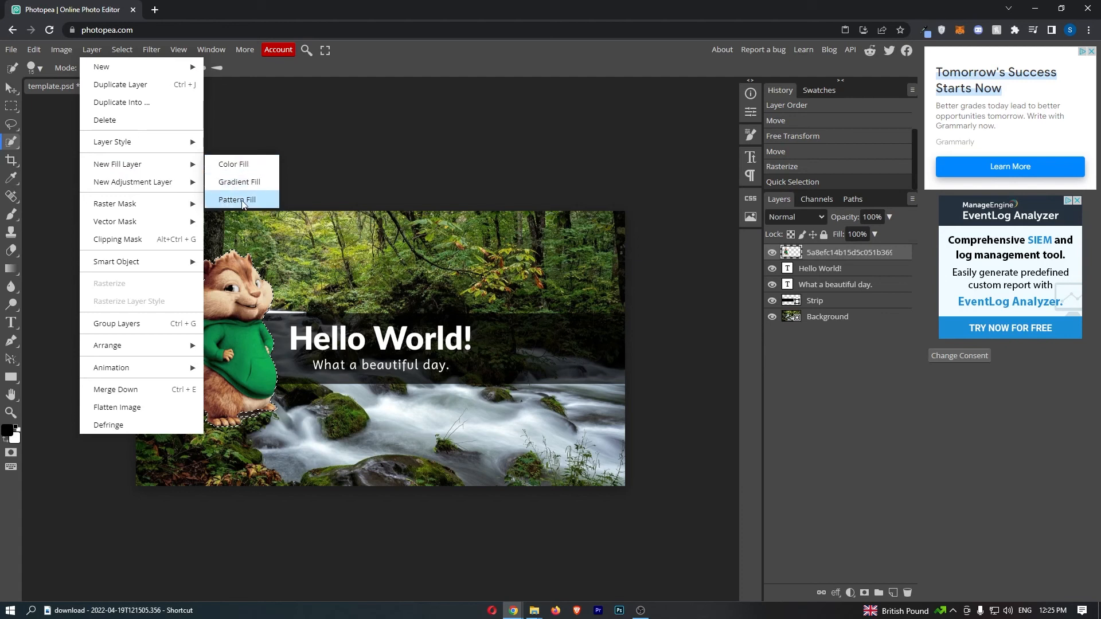
left_click(234, 163)
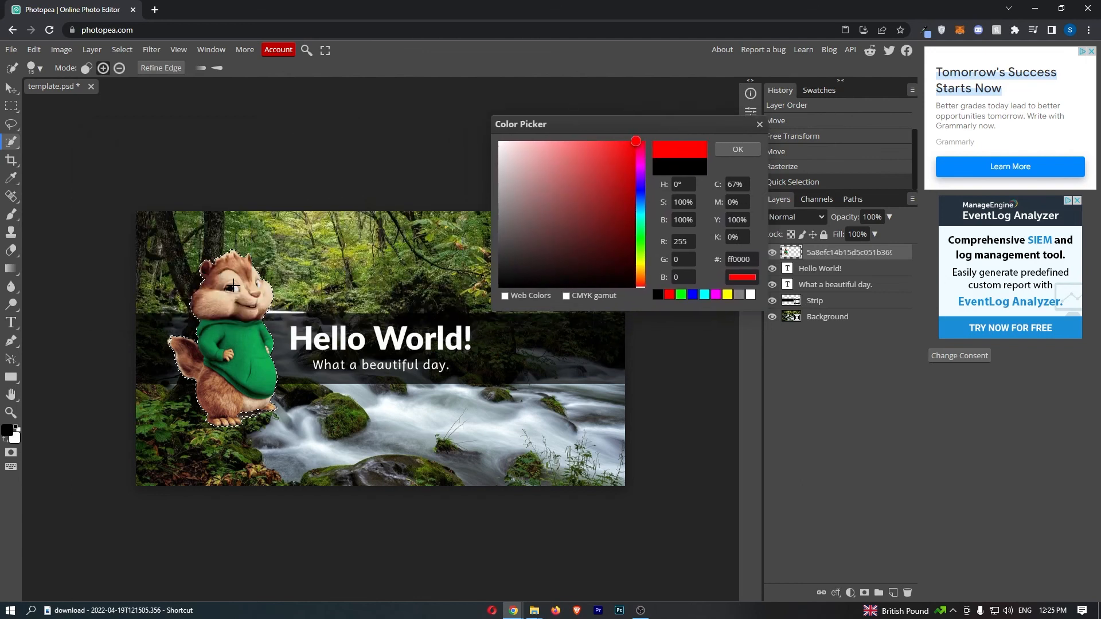
left_click(736, 149)
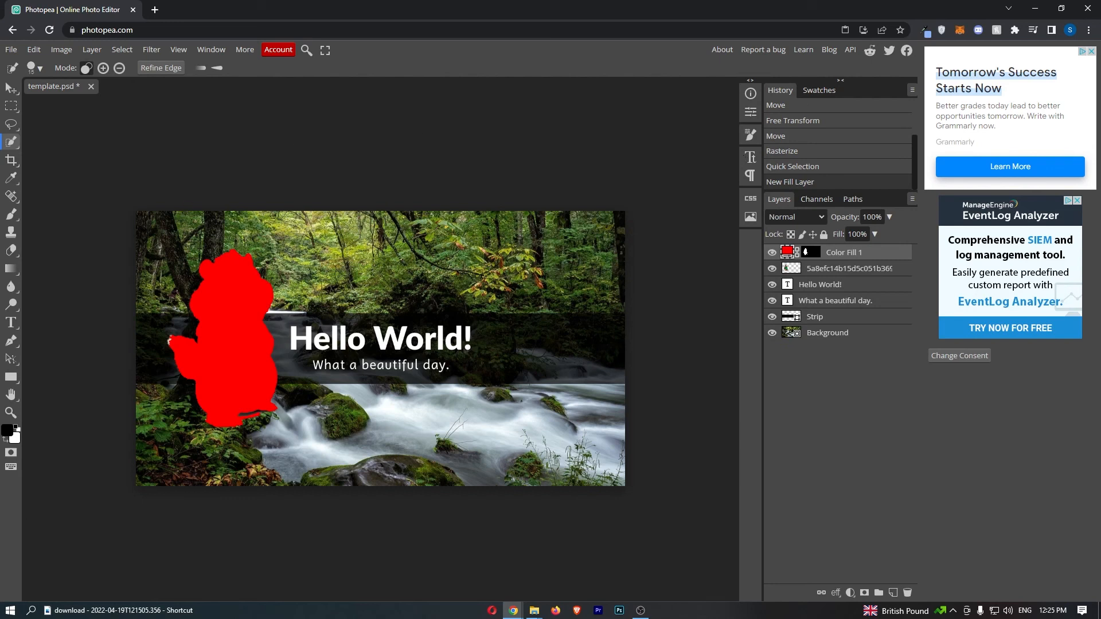
Switch to the Move tool with the red Color Fill 1 layer in place
left_click(10, 67)
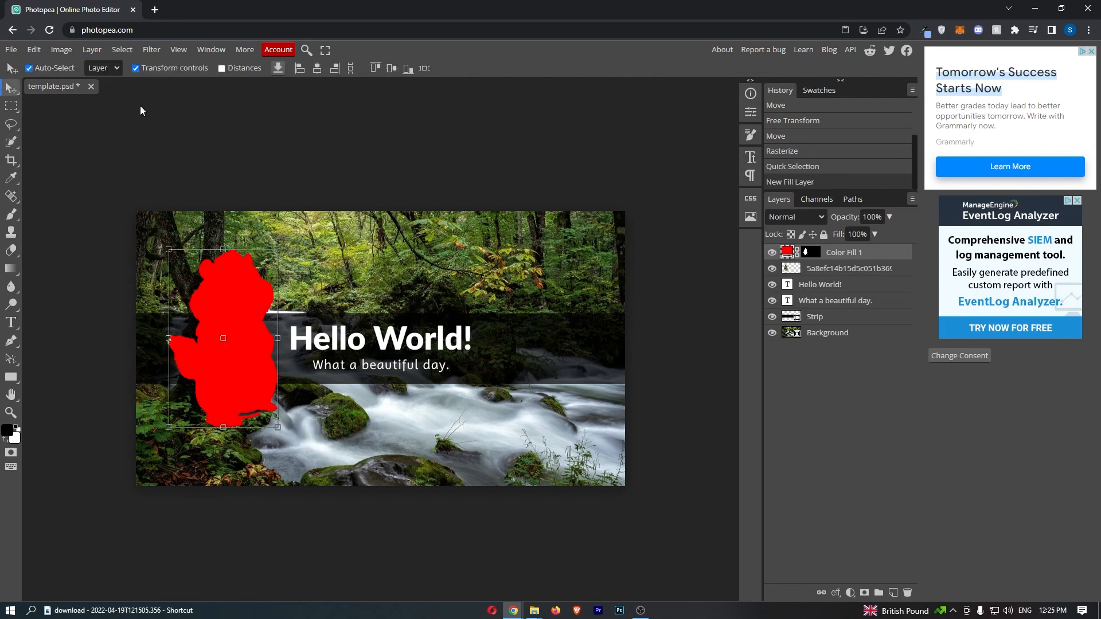